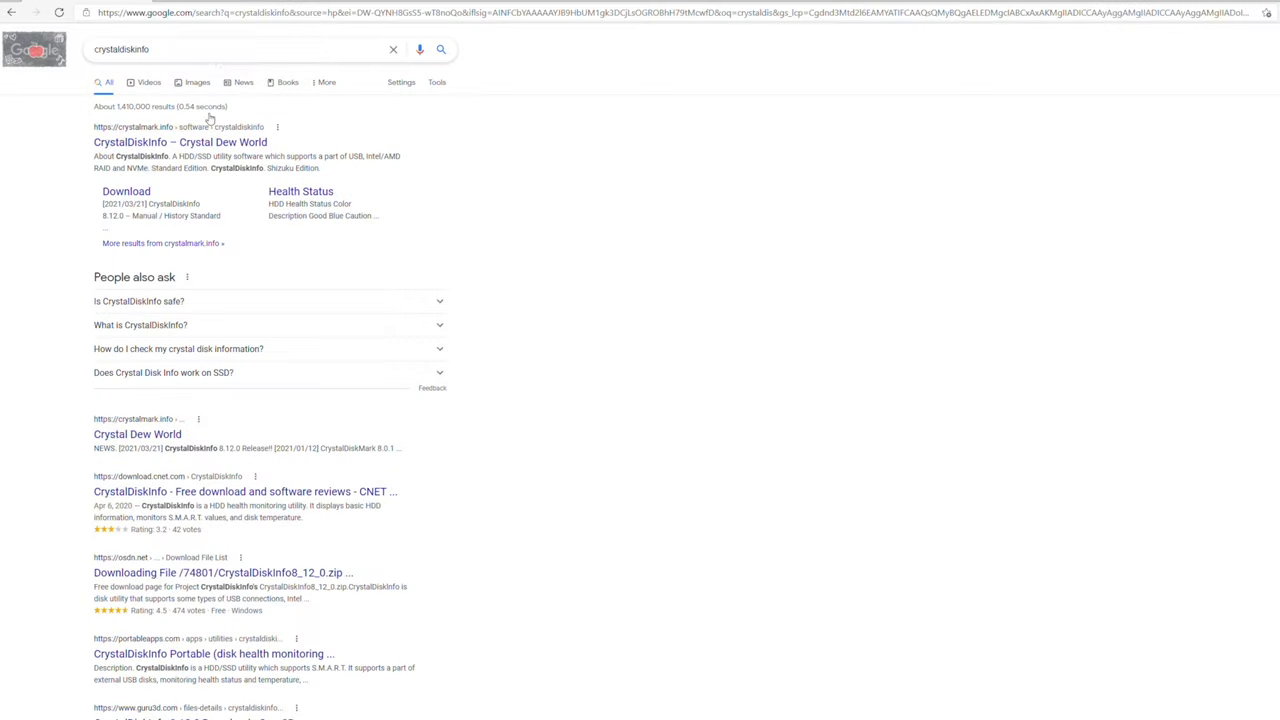
Step: Open the Download sitelink under CrystalDiskInfo – Crystal Dew World in the Google results
click(240, 49)
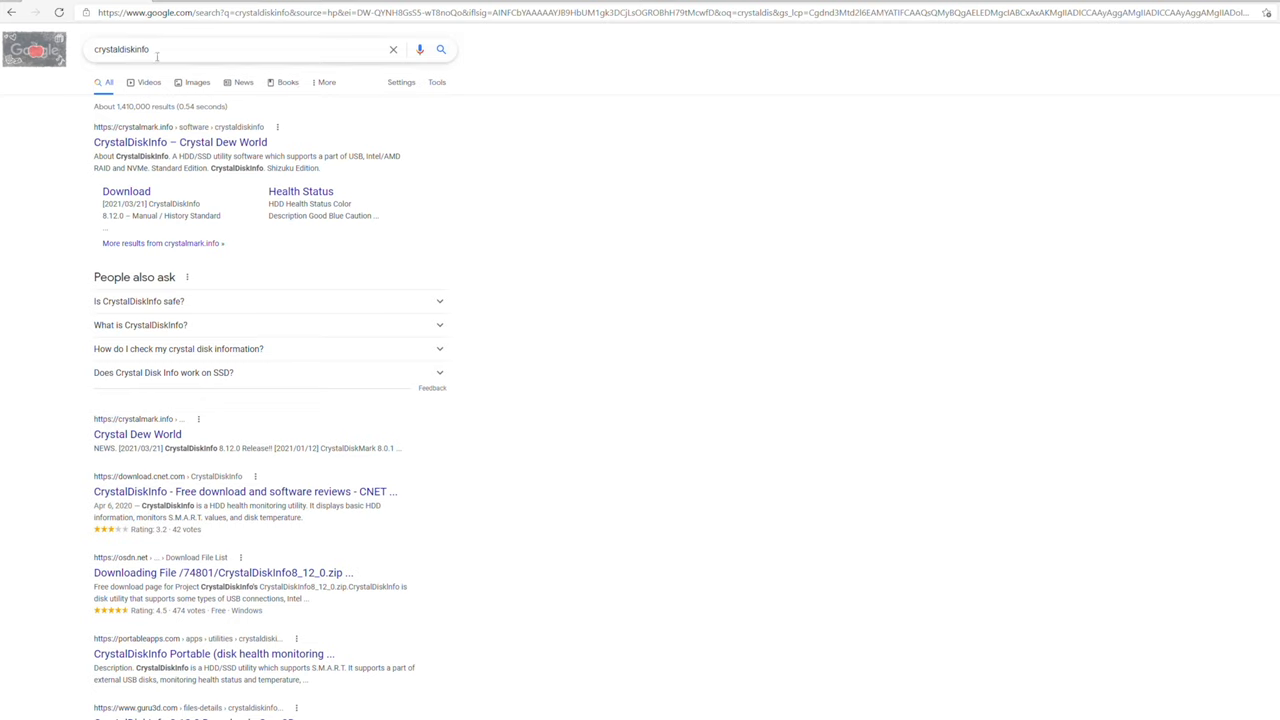
mouse_move(148, 73)
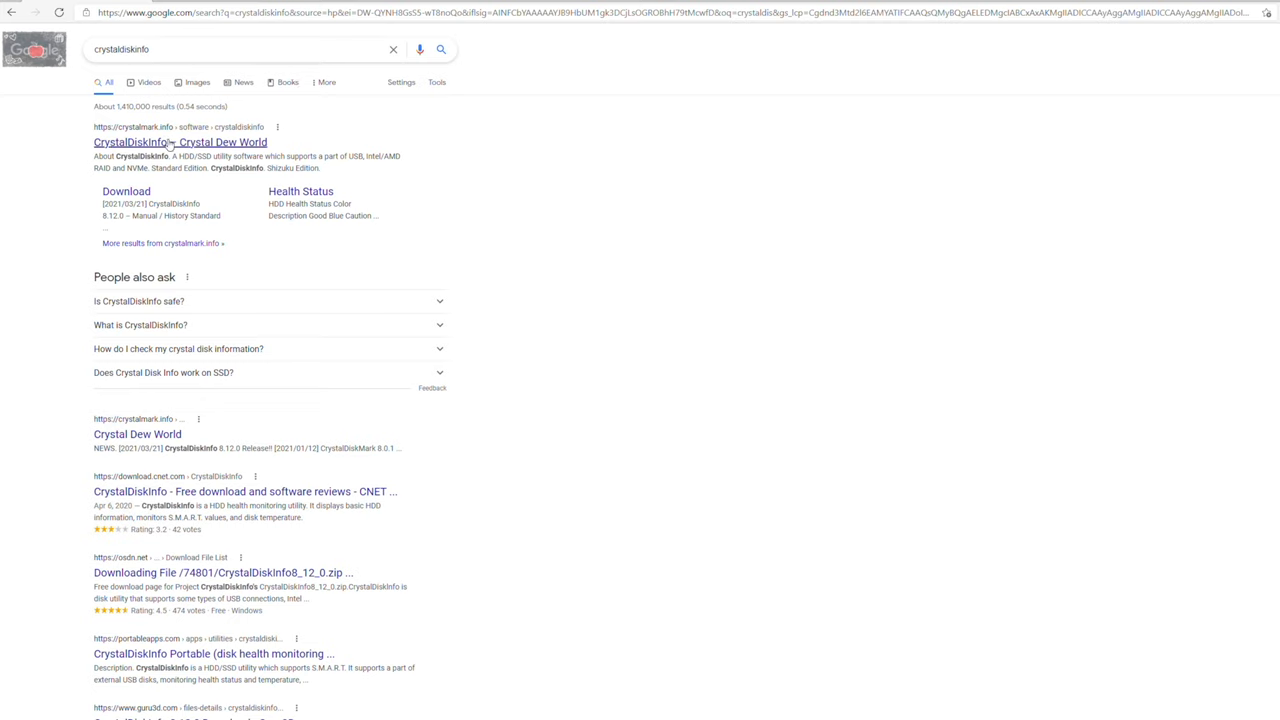
mouse_move(126, 191)
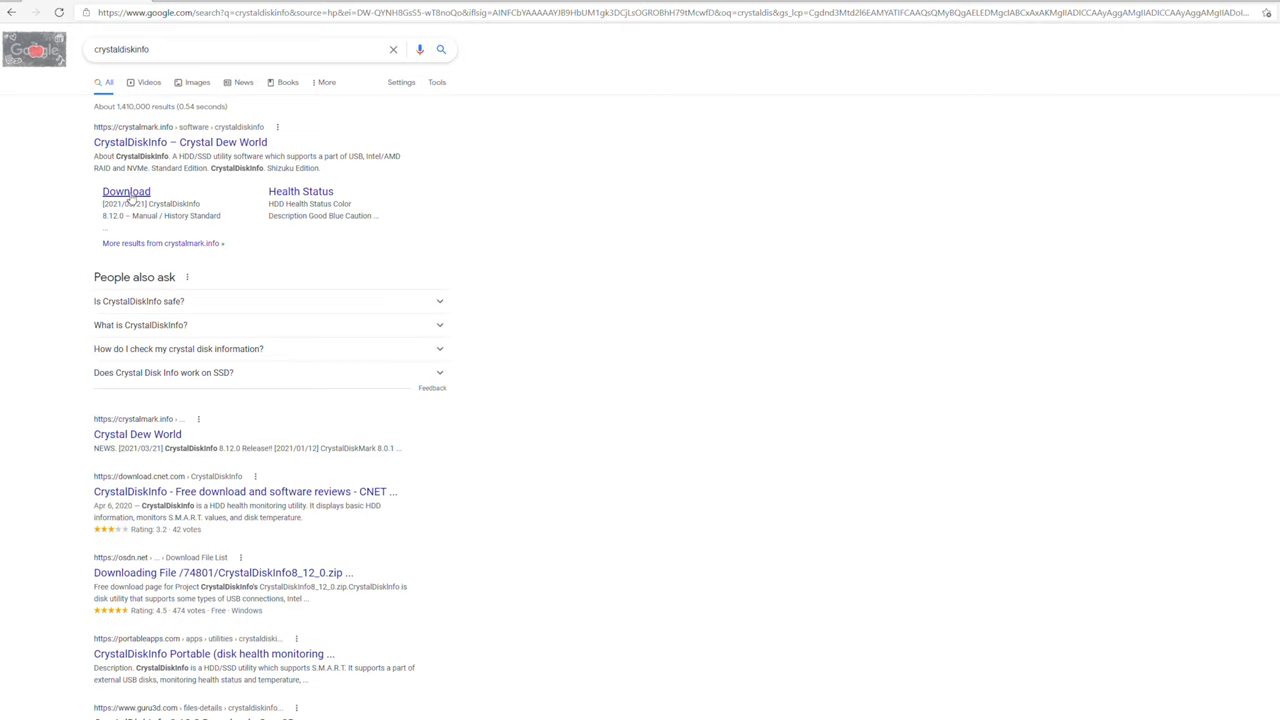
click(126, 191)
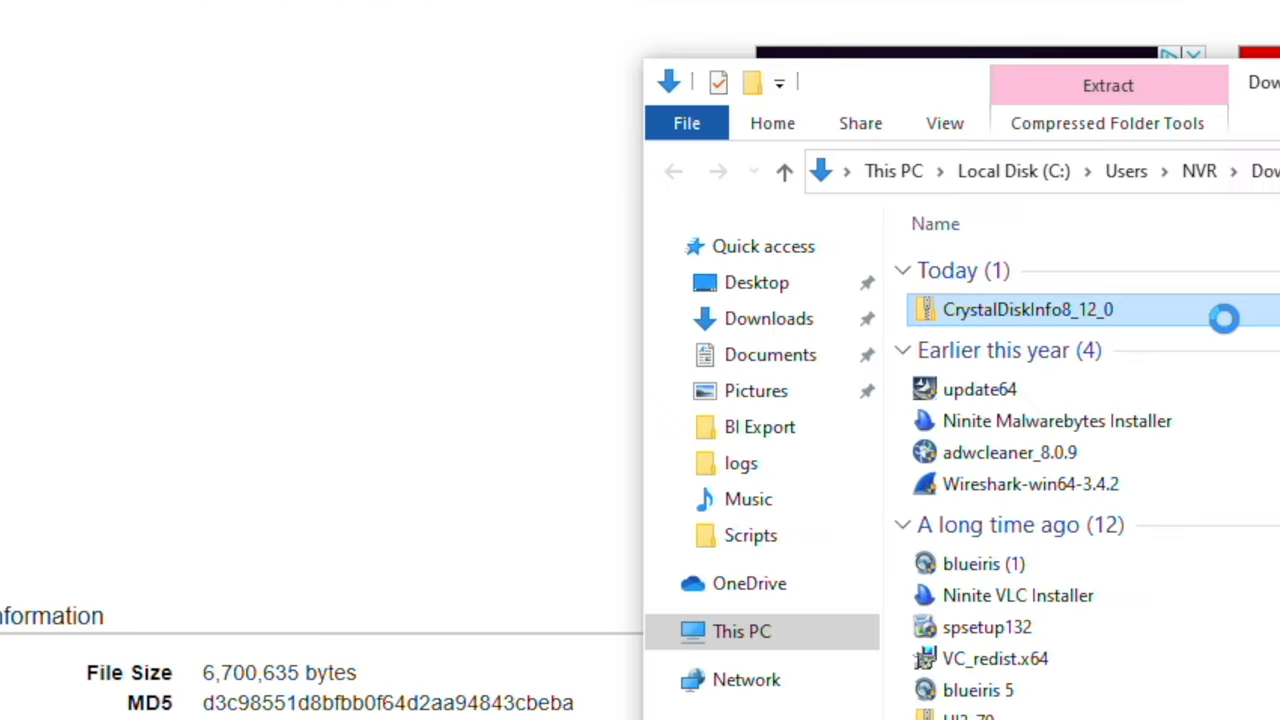
Step: Extract CrystalDiskInfo8_12_0.zip from Downloads and run DiskInfo64 from the extracted folder
right_click(1027, 309)
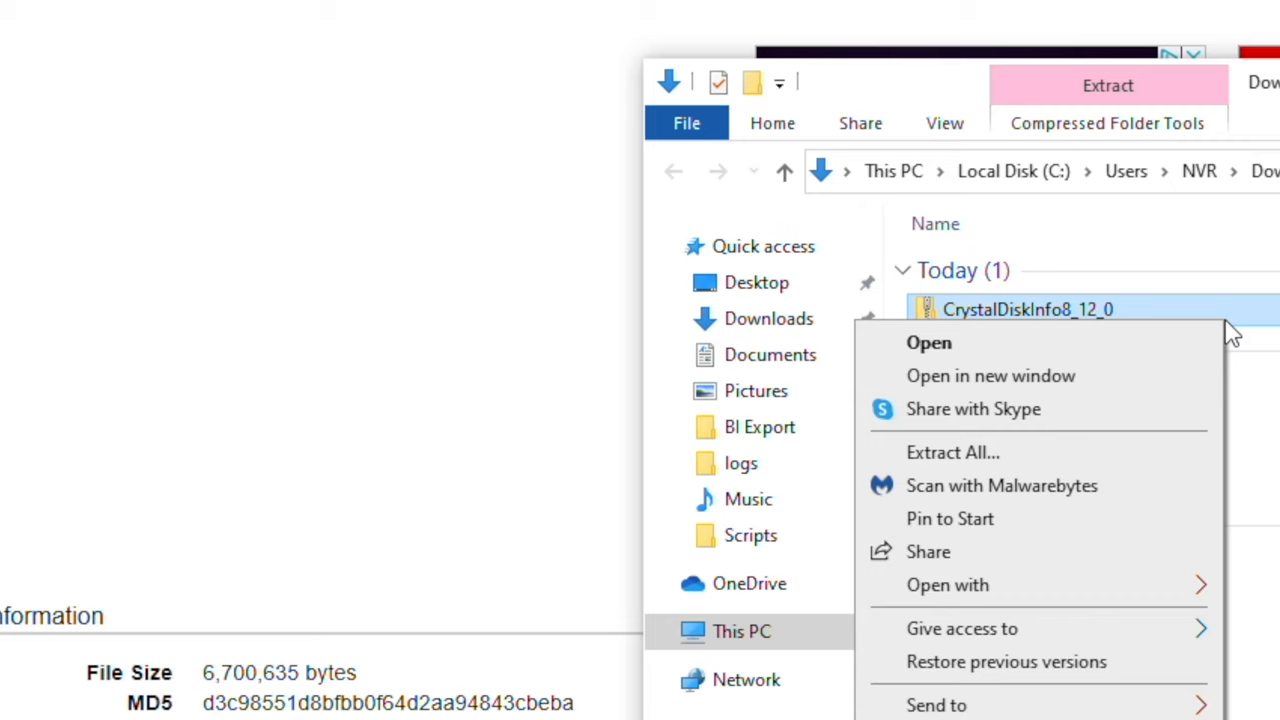
click(952, 452)
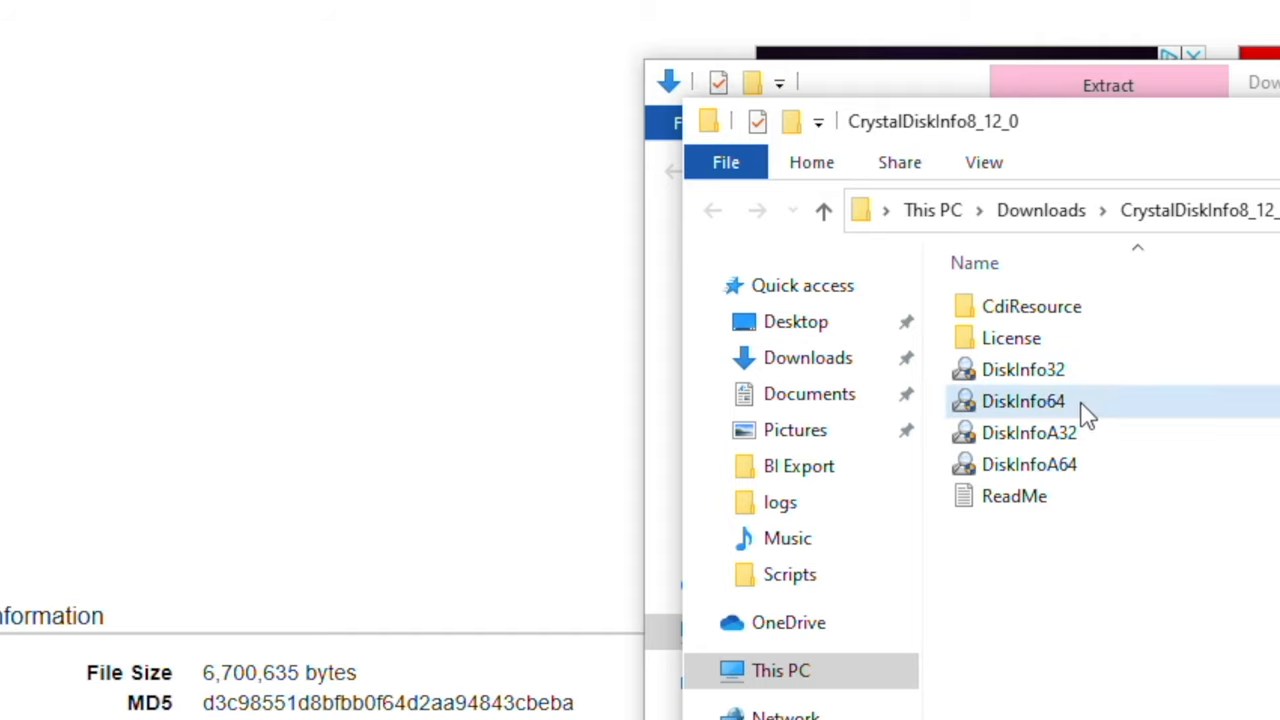
click(1022, 401)
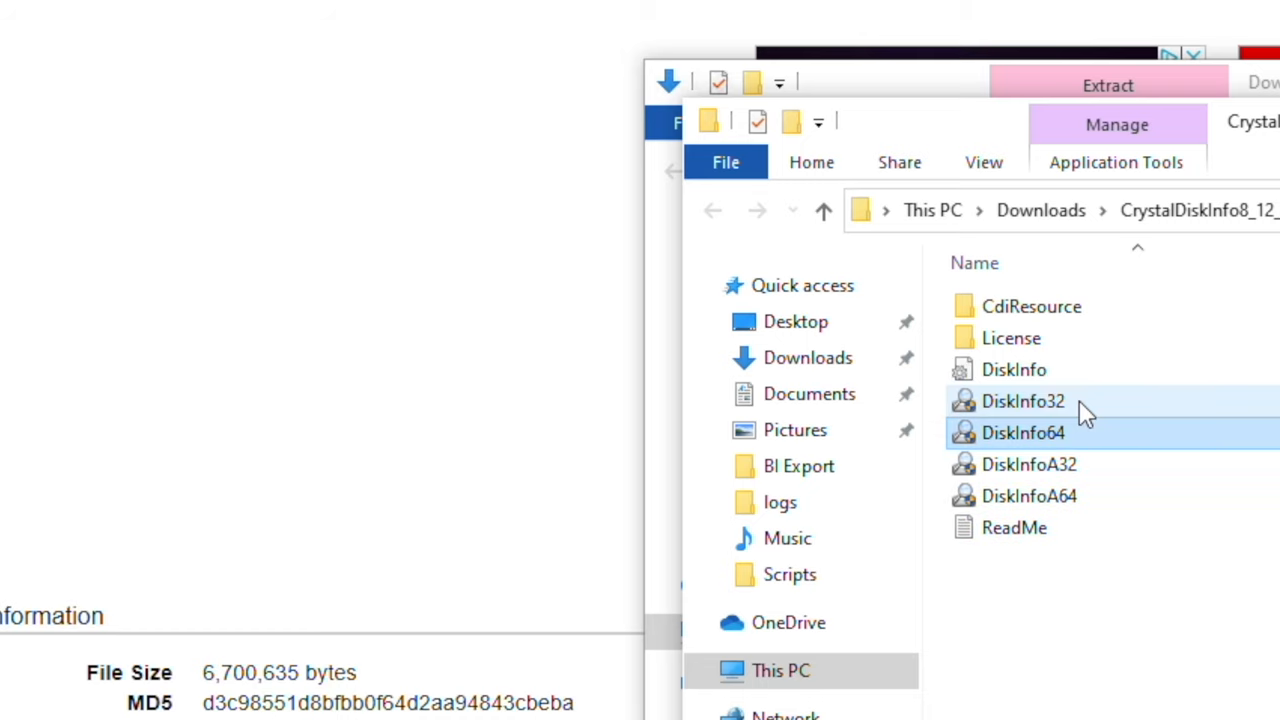
double_click(1023, 432)
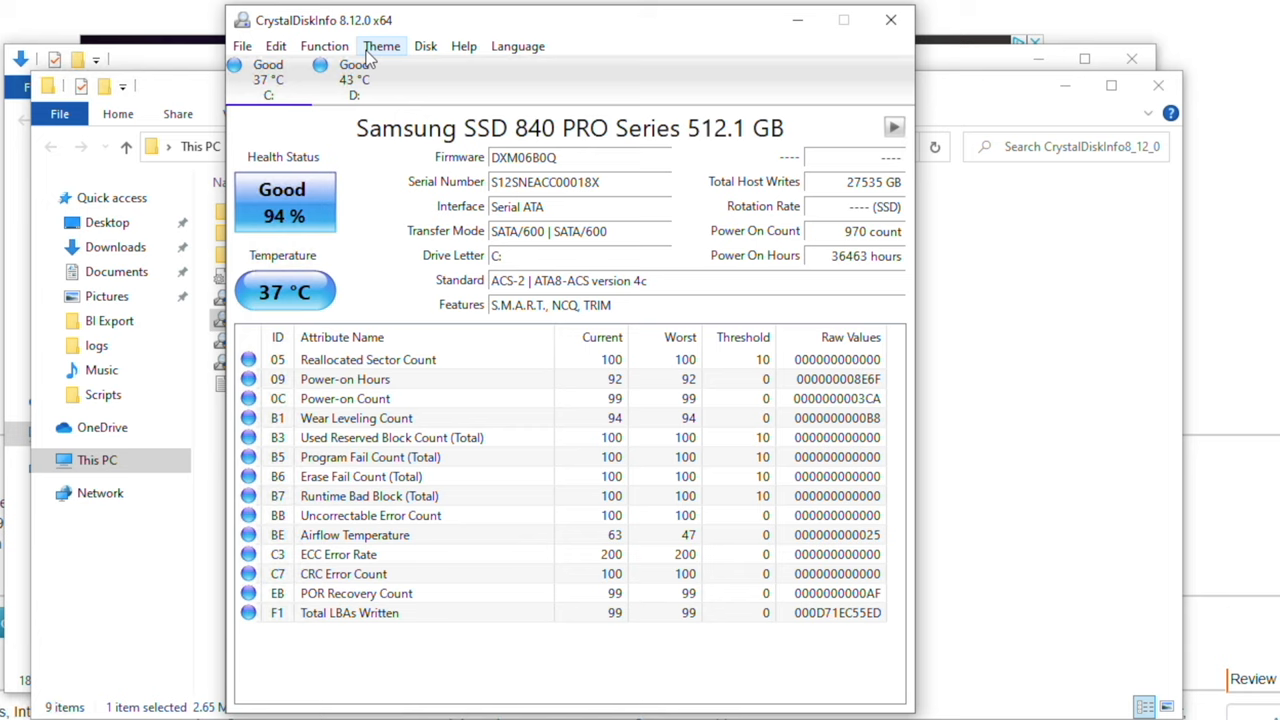
Step: Switch between the D: WDC hard disk and C: Samsung SSD to view each drive's health
click(354, 80)
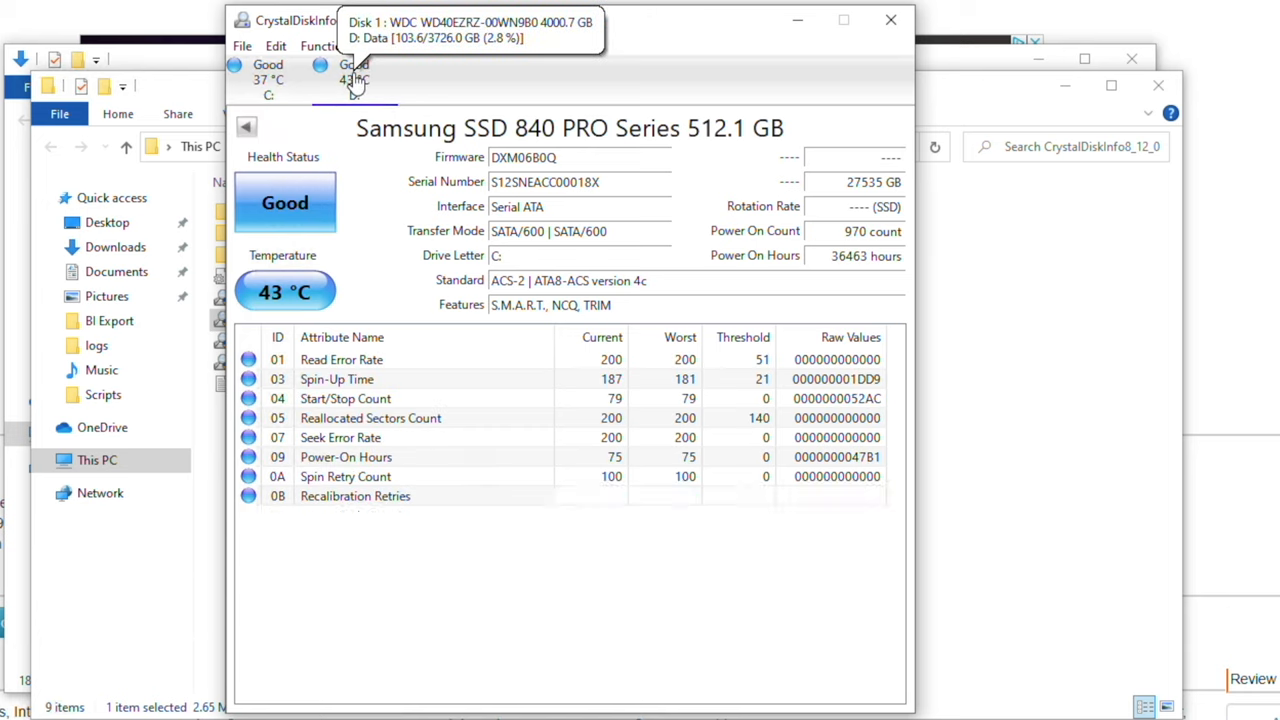
click(355, 72)
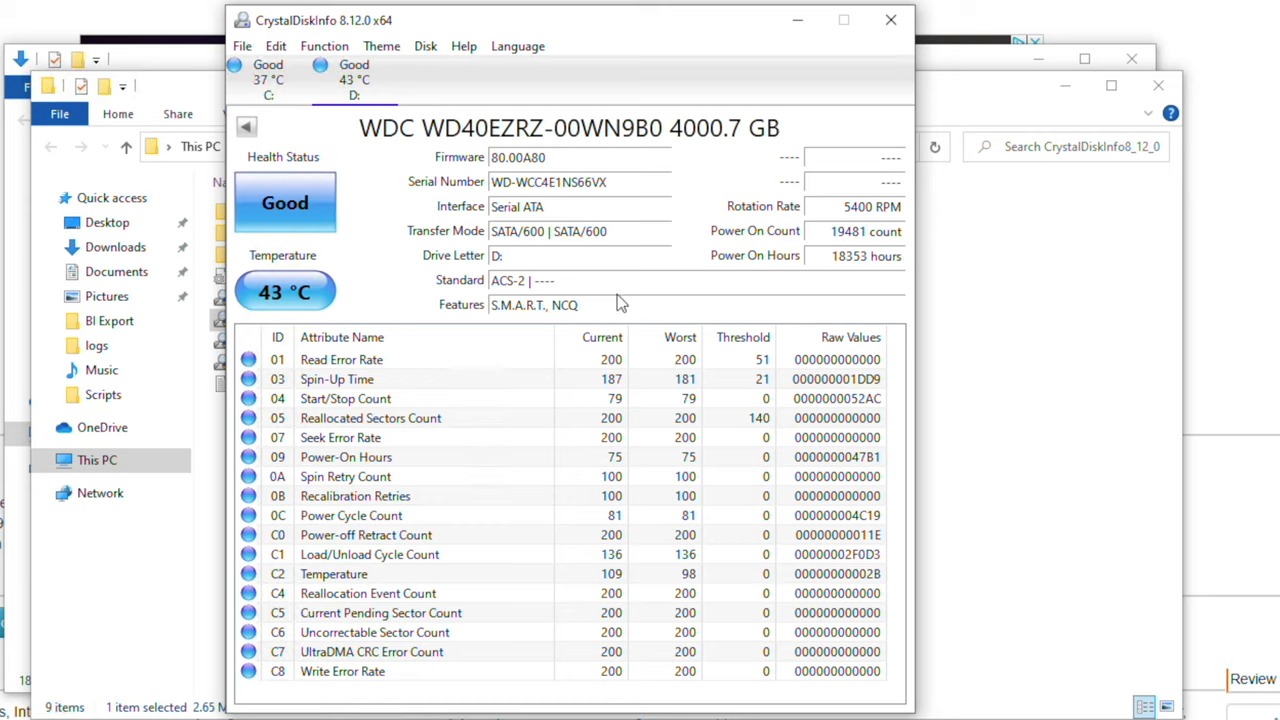
mouse_move(640, 531)
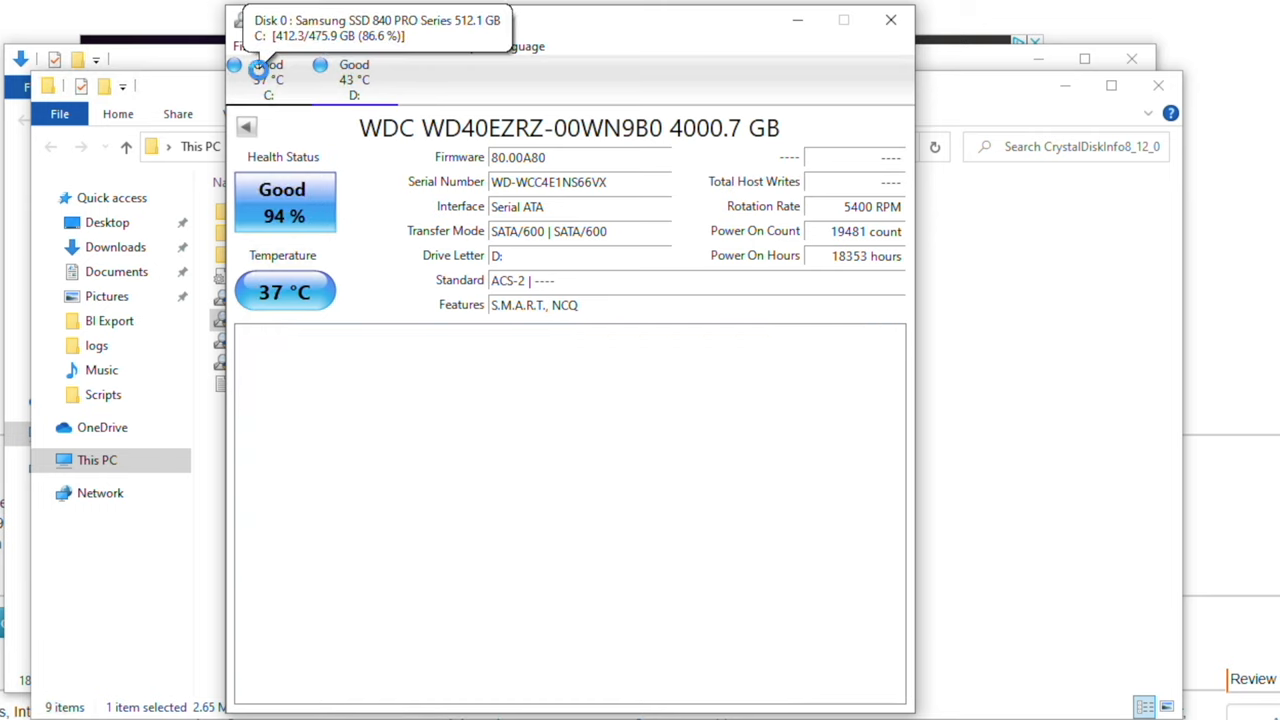
click(267, 79)
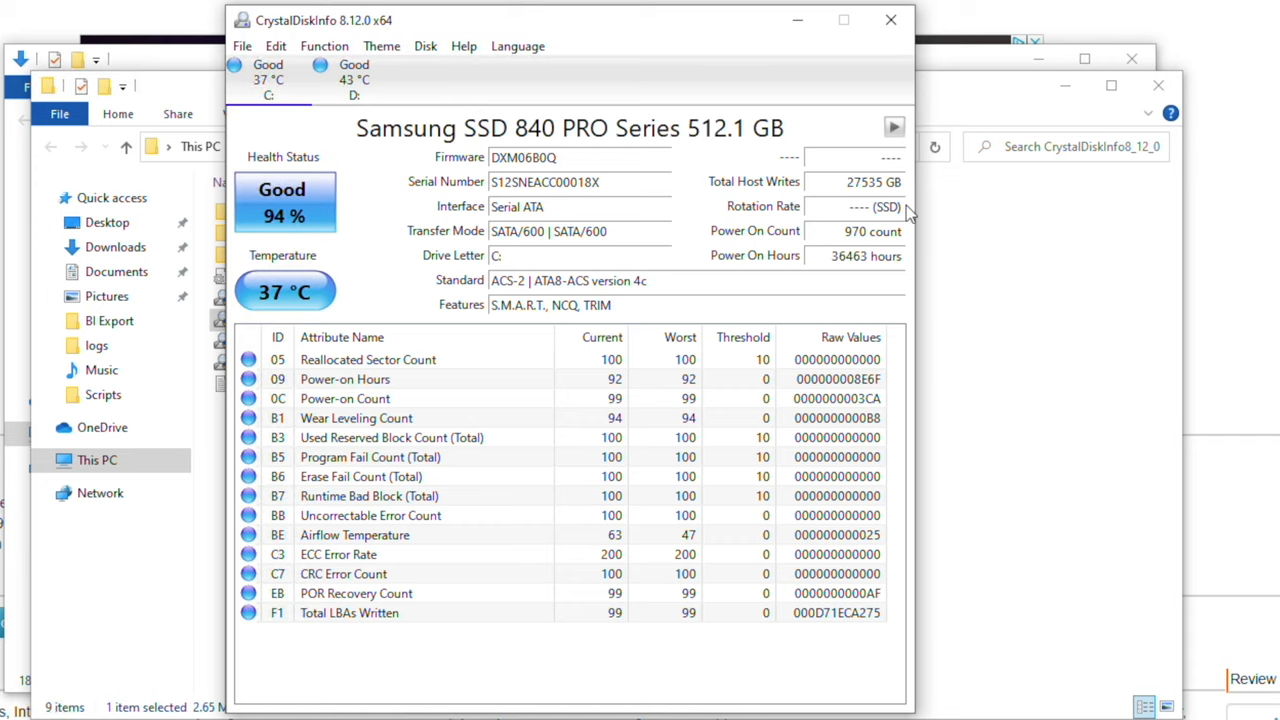
click(354, 80)
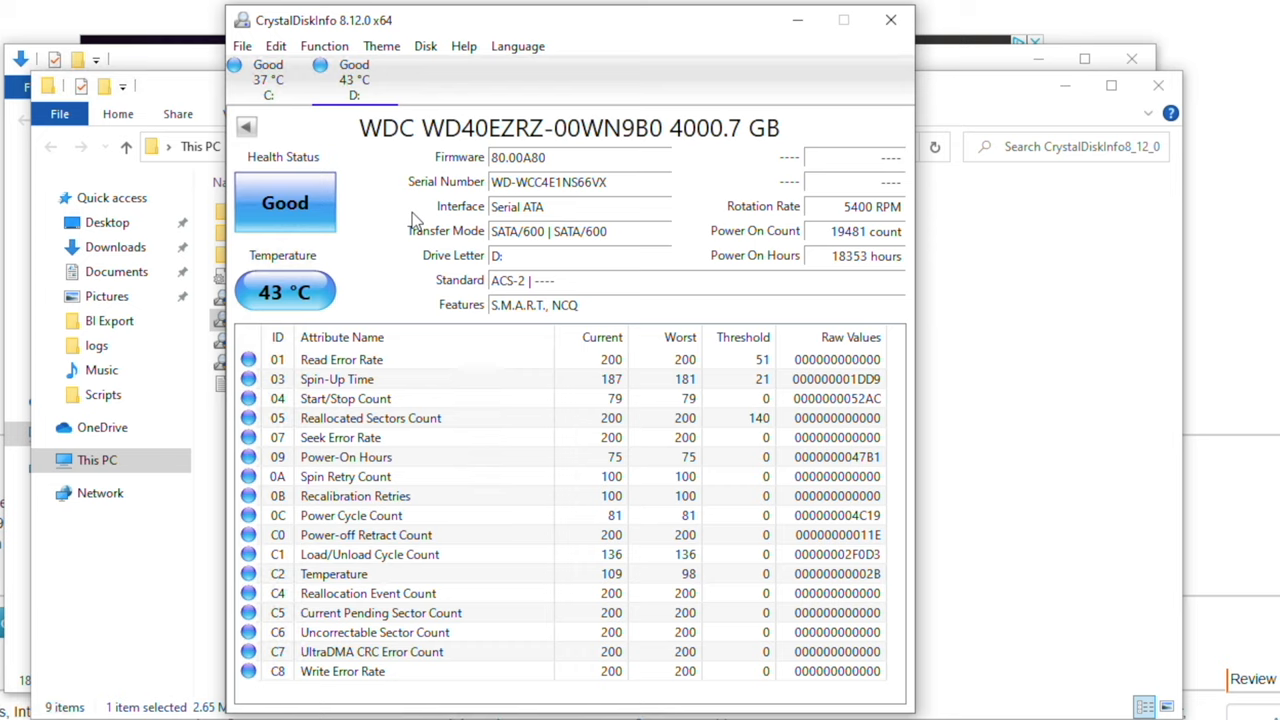
mouse_move(720, 155)
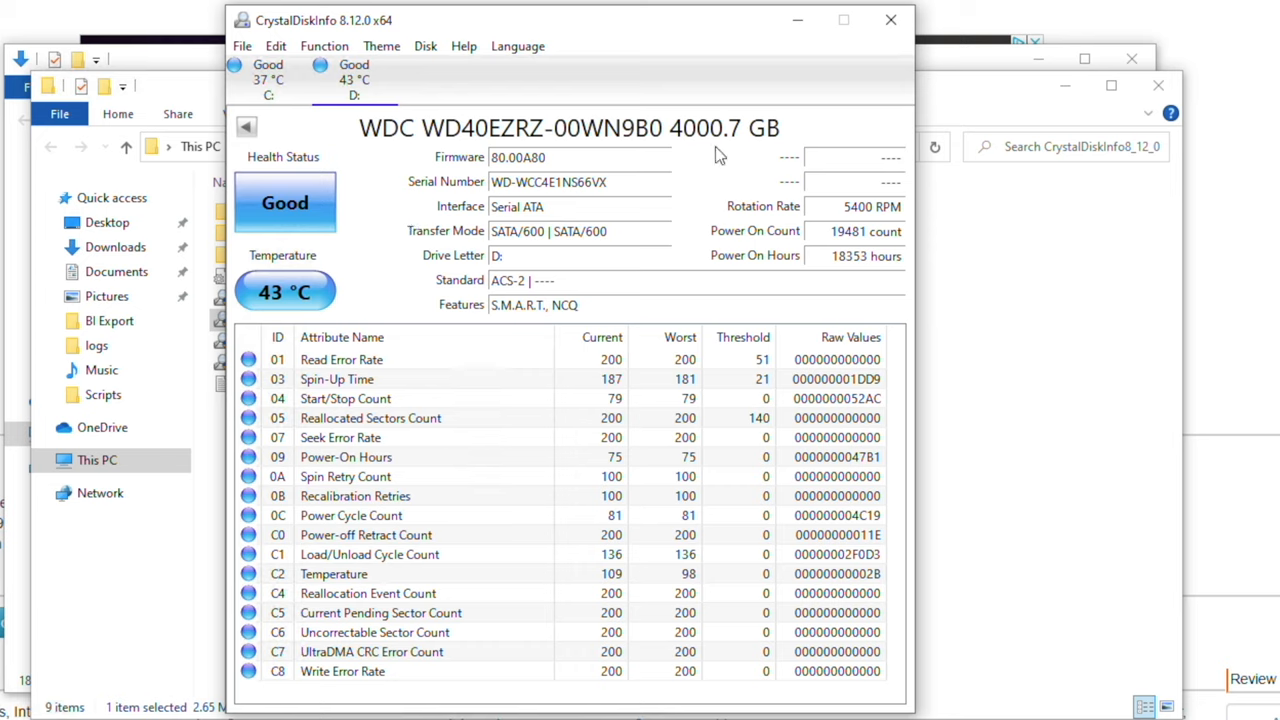